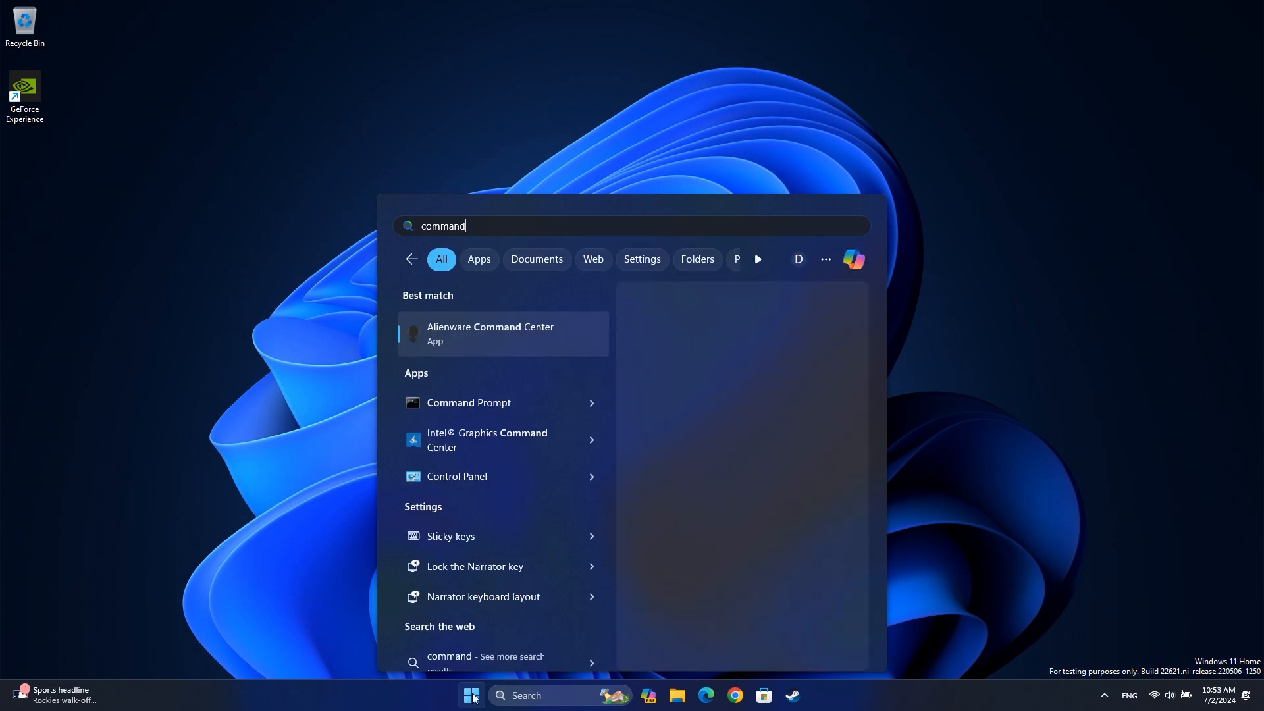
- Launch Alienware Command Center from the Start menu's 'command' search results
{"action": "left_click", "coordinate": [502, 402]}
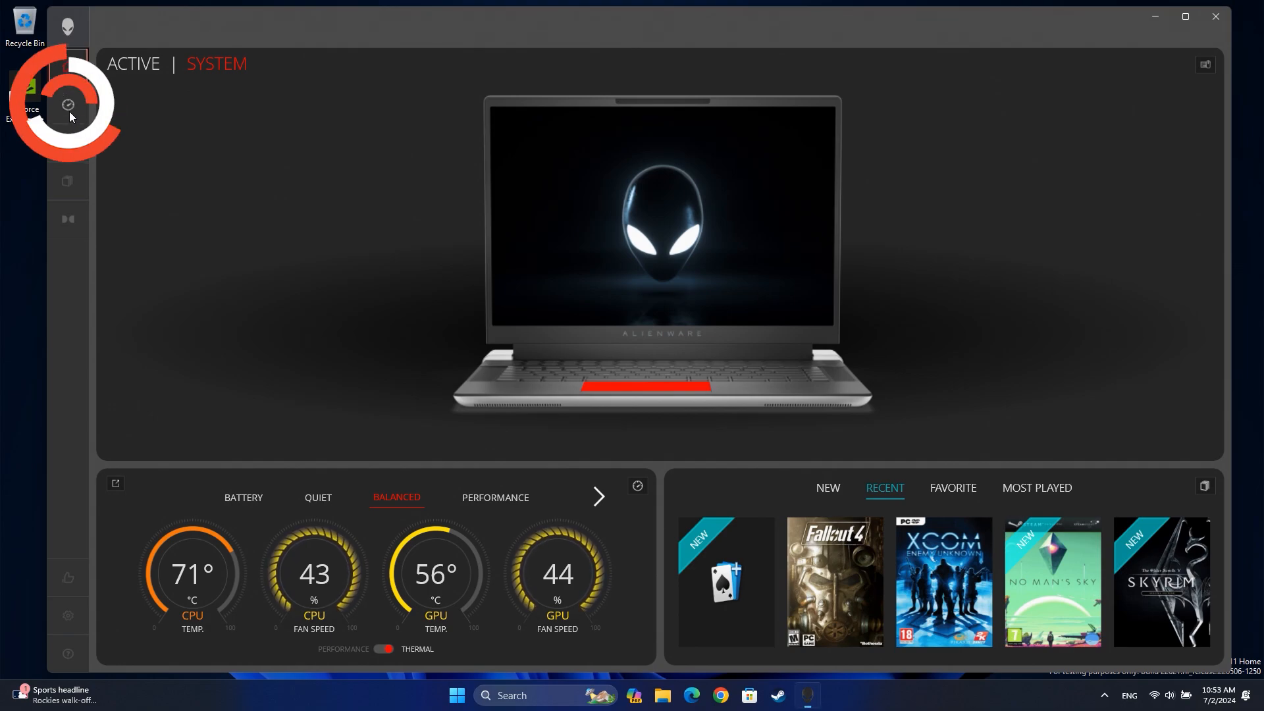
- Open the Performance page and cycle through Battery and Quiet presets, ending on Balanced
{"action": "left_click", "coordinate": [68, 105]}
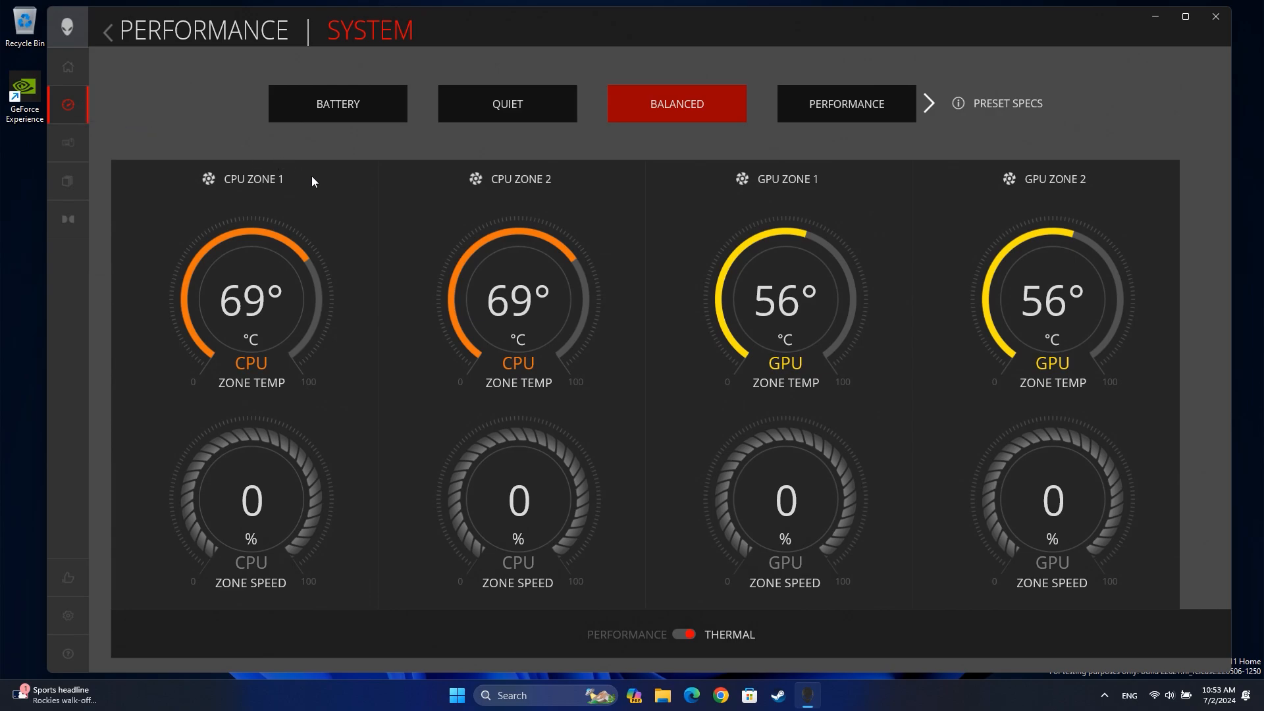
{"action": "mouse_move", "coordinate": [360, 113]}
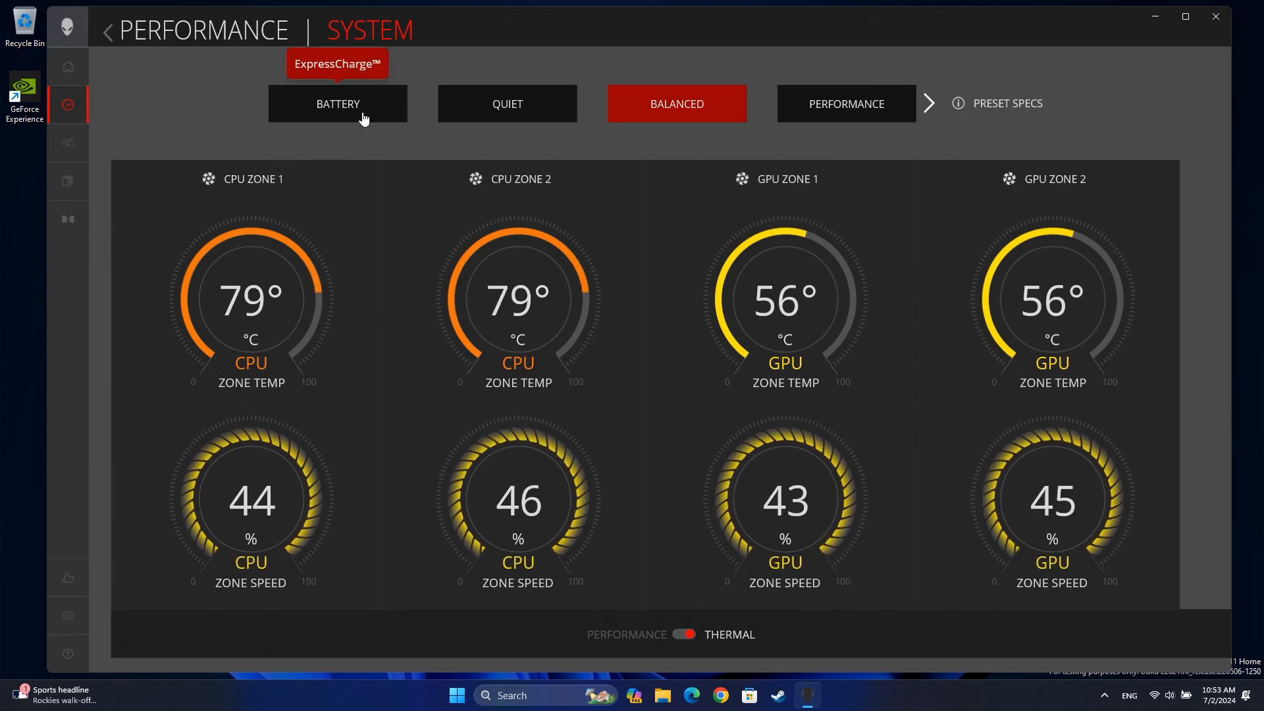
{"action": "left_click", "coordinate": [337, 103]}
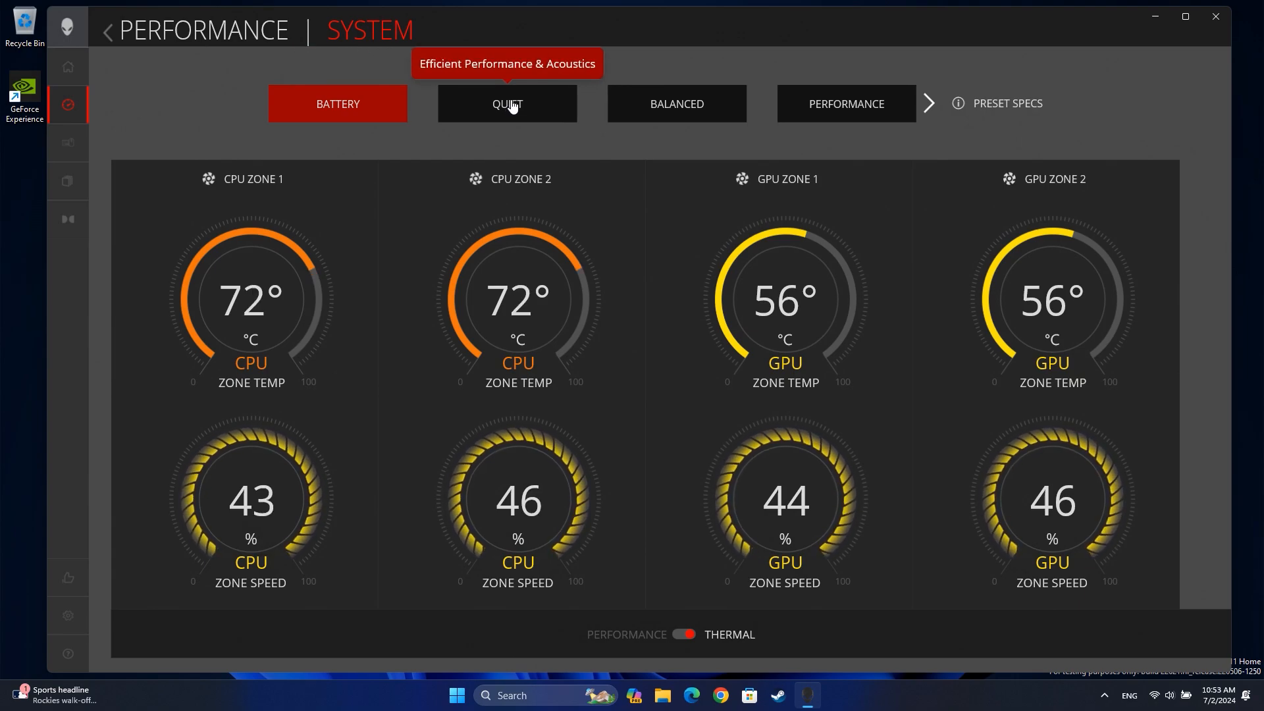
{"action": "left_click", "coordinate": [507, 103]}
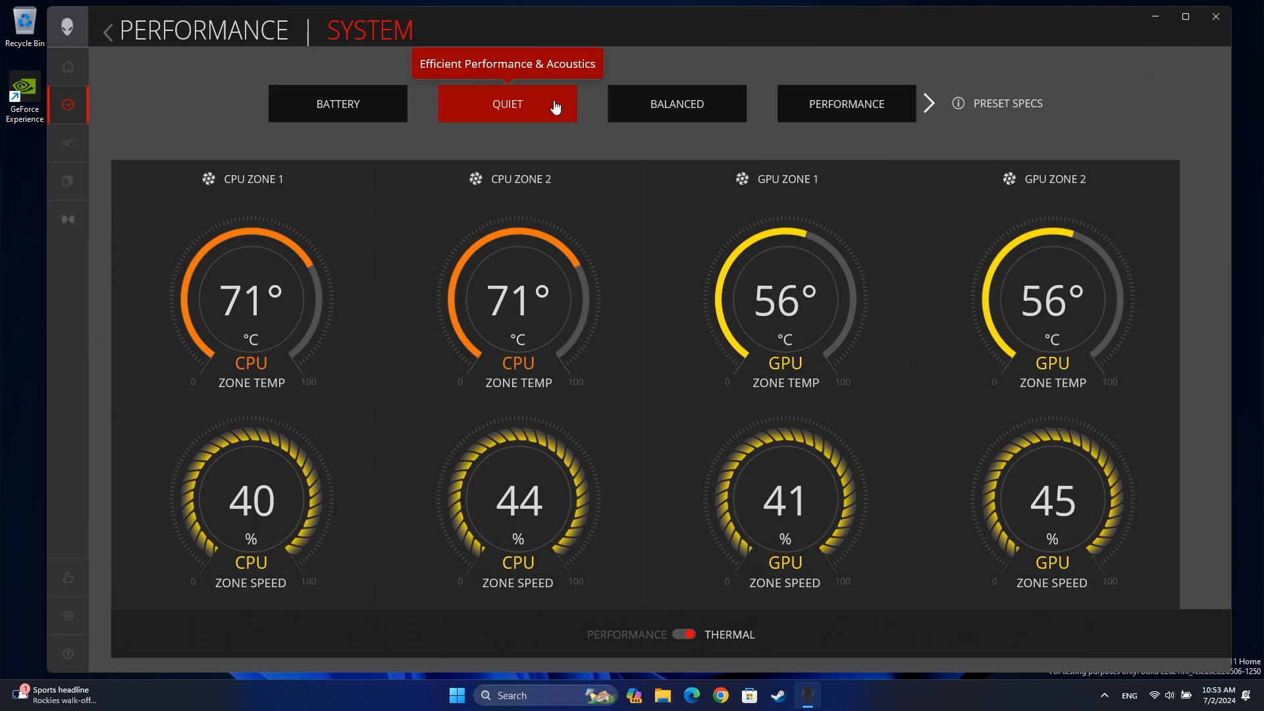
{"action": "mouse_move", "coordinate": [676, 104]}
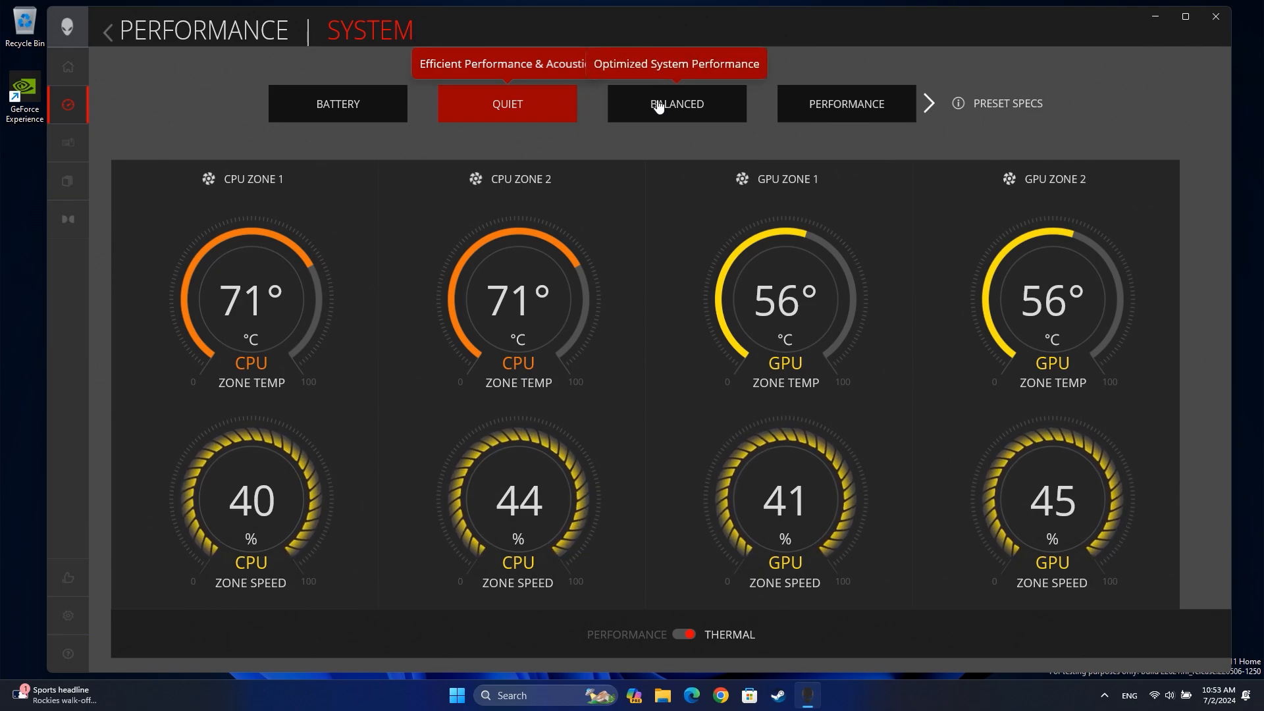
{"action": "left_click", "coordinate": [675, 103]}
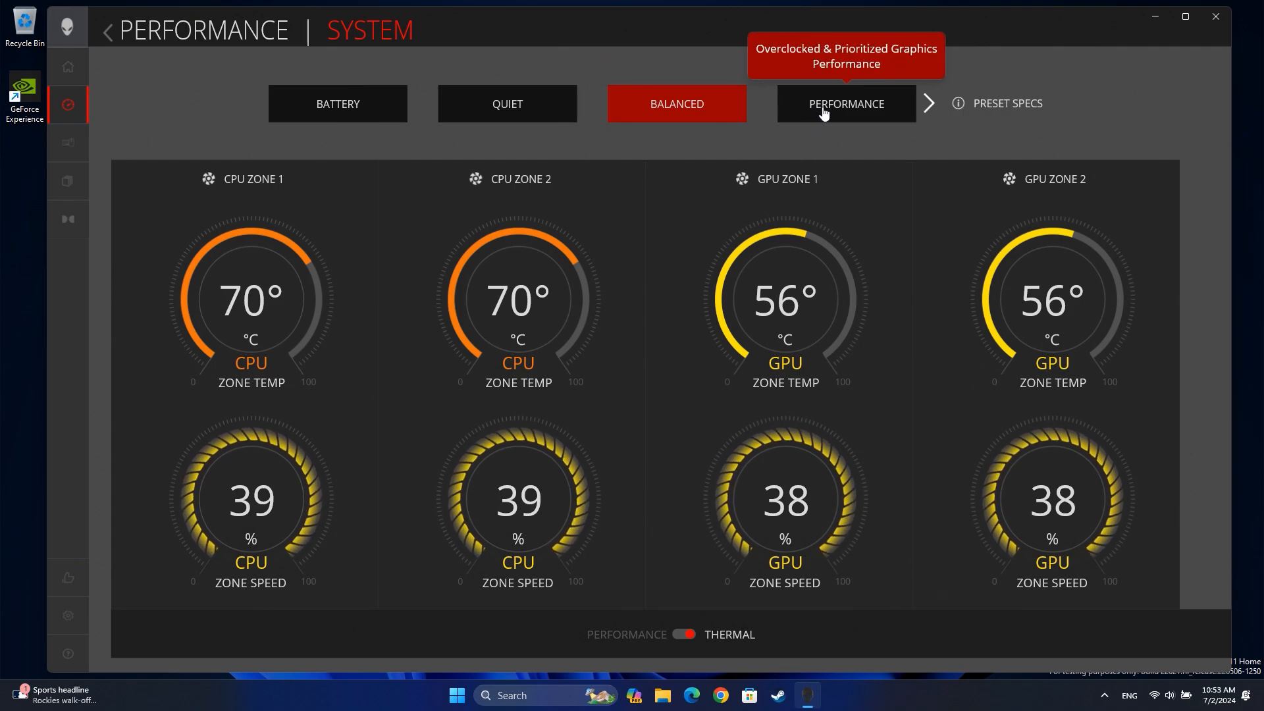
- Apply the Performance preset, then switch to Overdrive
{"action": "left_click", "coordinate": [844, 103]}
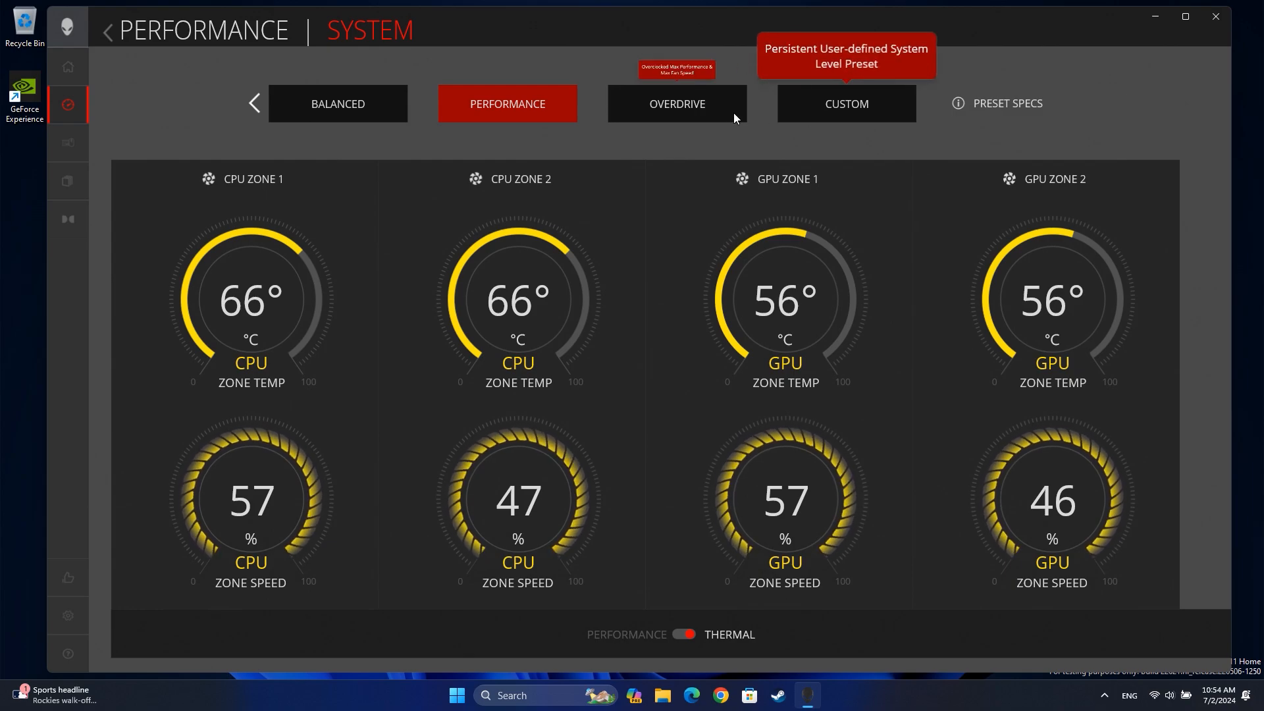
{"action": "left_click", "coordinate": [676, 103]}
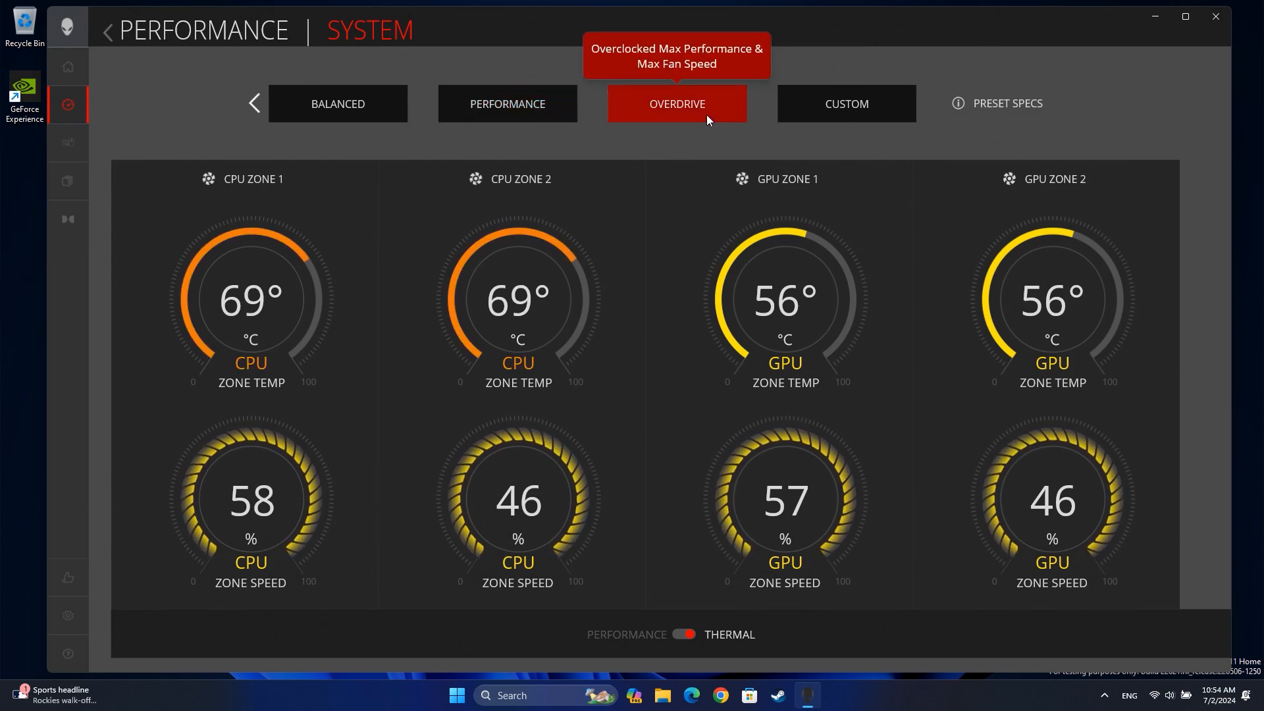
{"action": "mouse_move", "coordinate": [823, 150]}
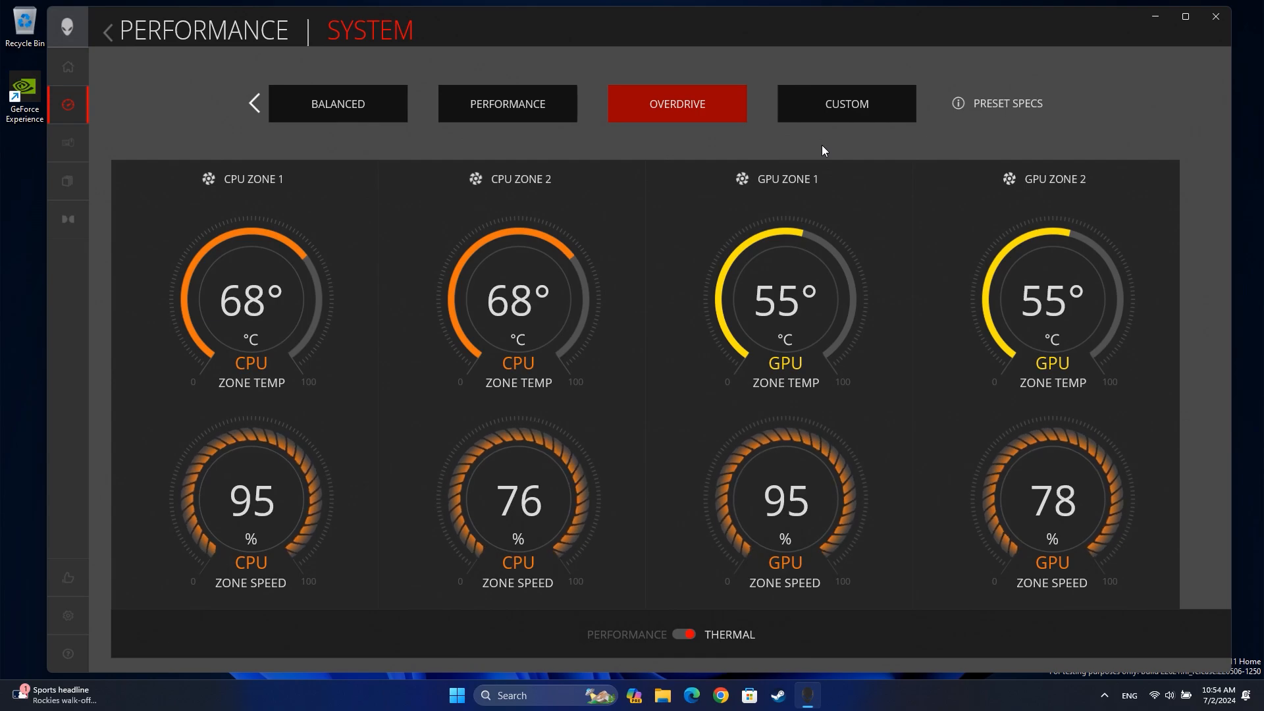
{"action": "mouse_move", "coordinate": [845, 103]}
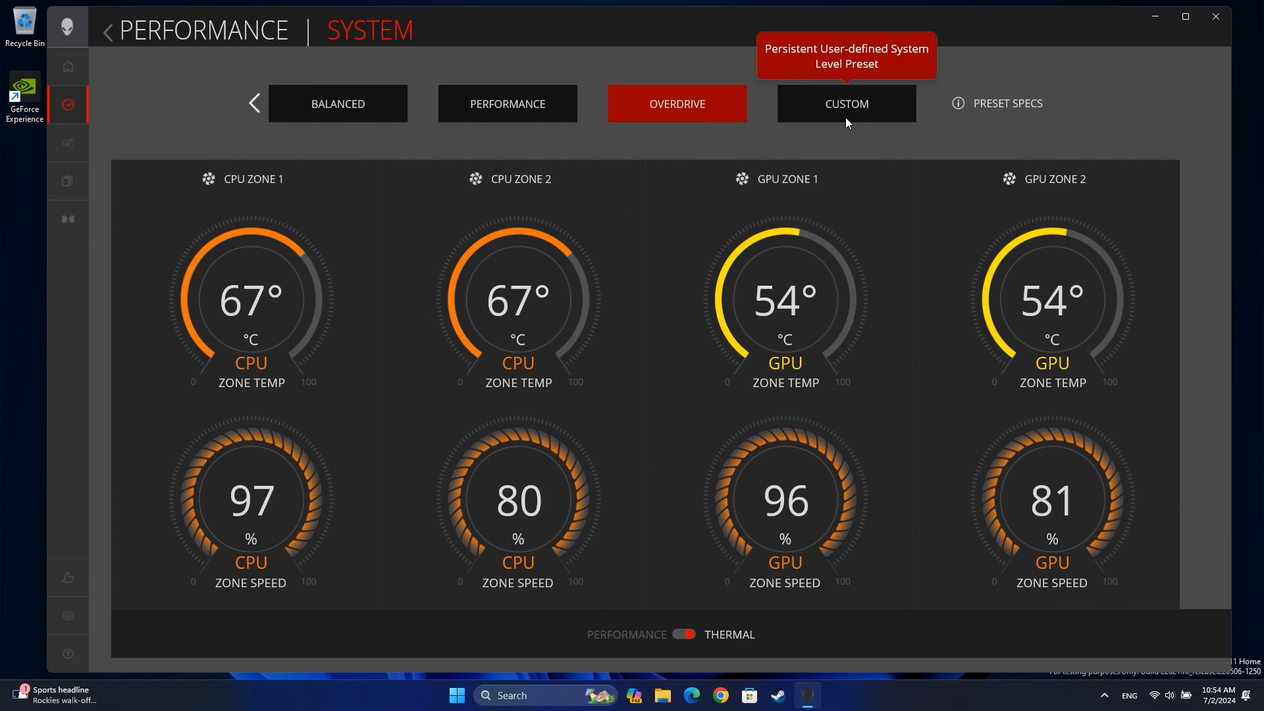
- Activate the Custom preset and open CPU Zone 1's Advanced View
{"action": "left_click", "coordinate": [845, 103]}
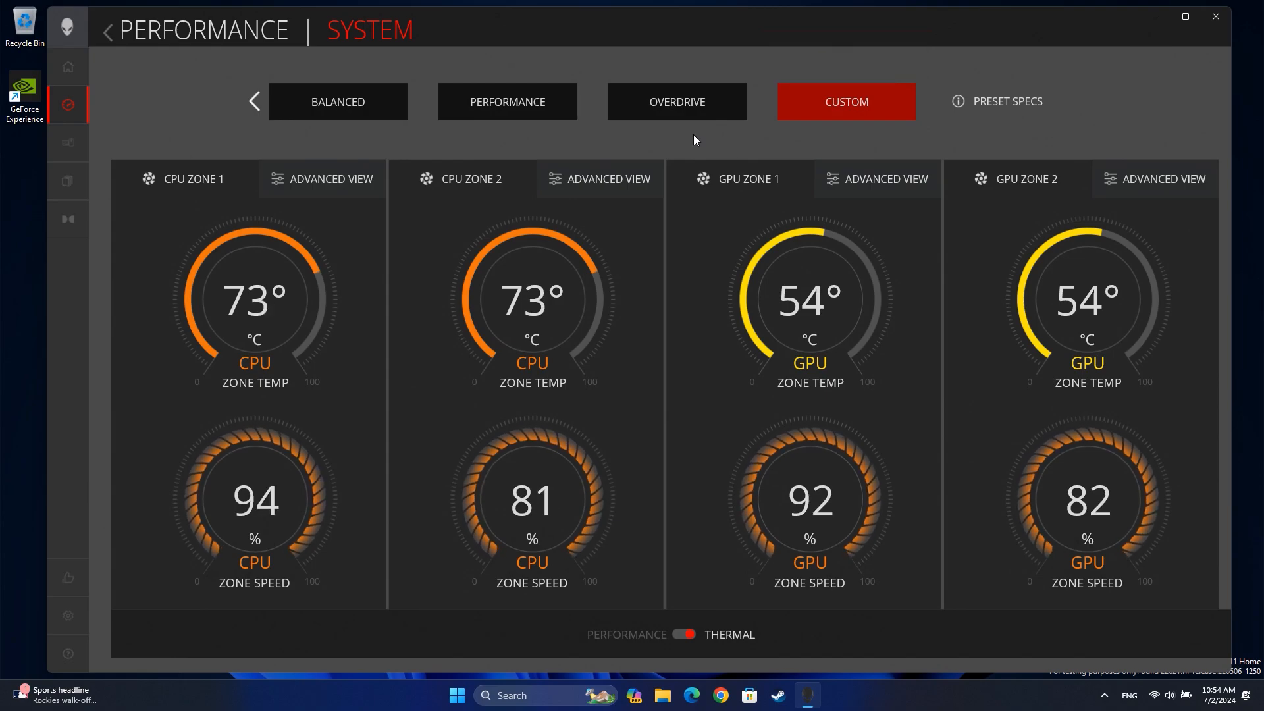
{"action": "mouse_move", "coordinate": [419, 150]}
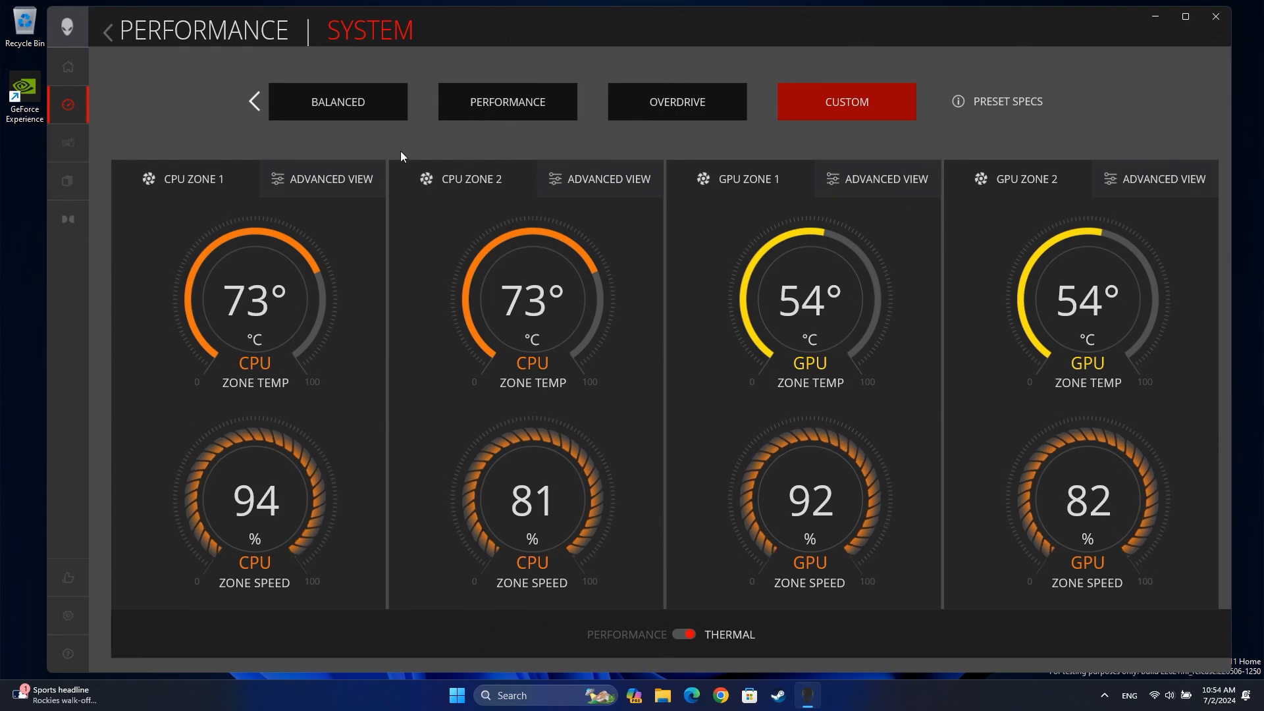
{"action": "left_click", "coordinate": [329, 178]}
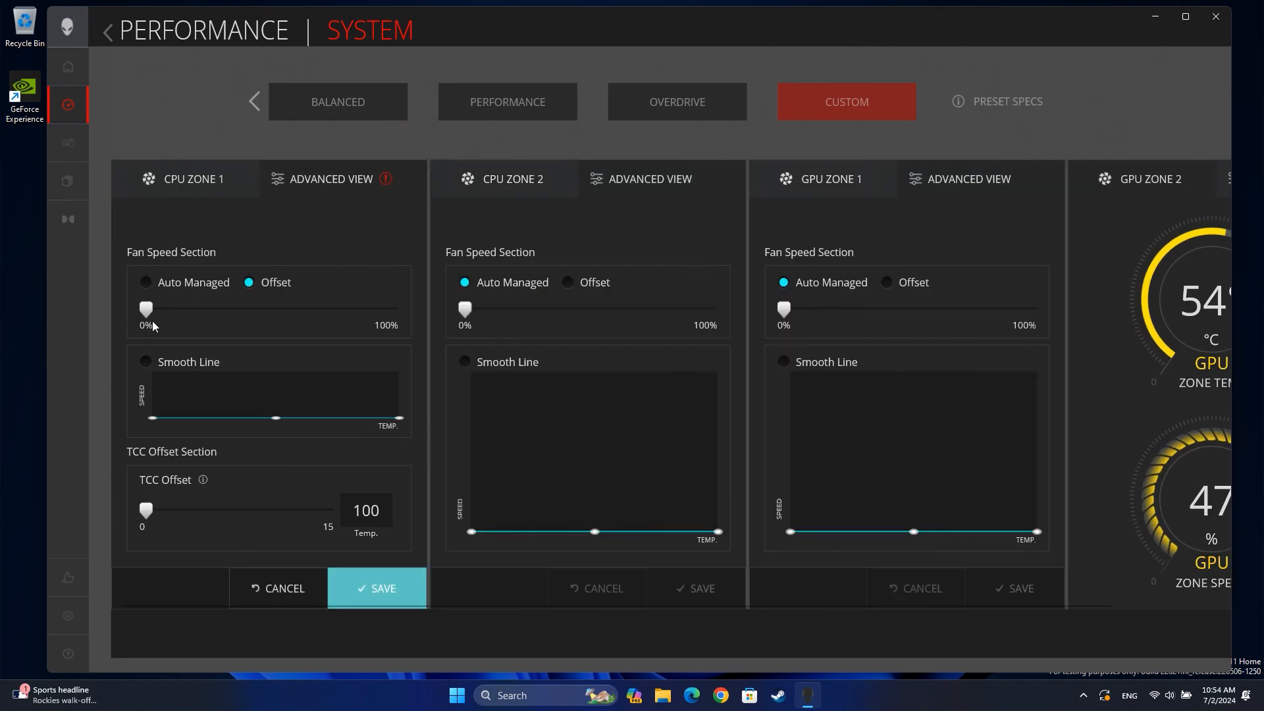
- Nudge the CPU Zone 1 fan offset up and shape a dome-shaped Smooth Line curve
{"action": "left_click_drag", "start_coordinate": [146, 309], "coordinate": [180, 308]}
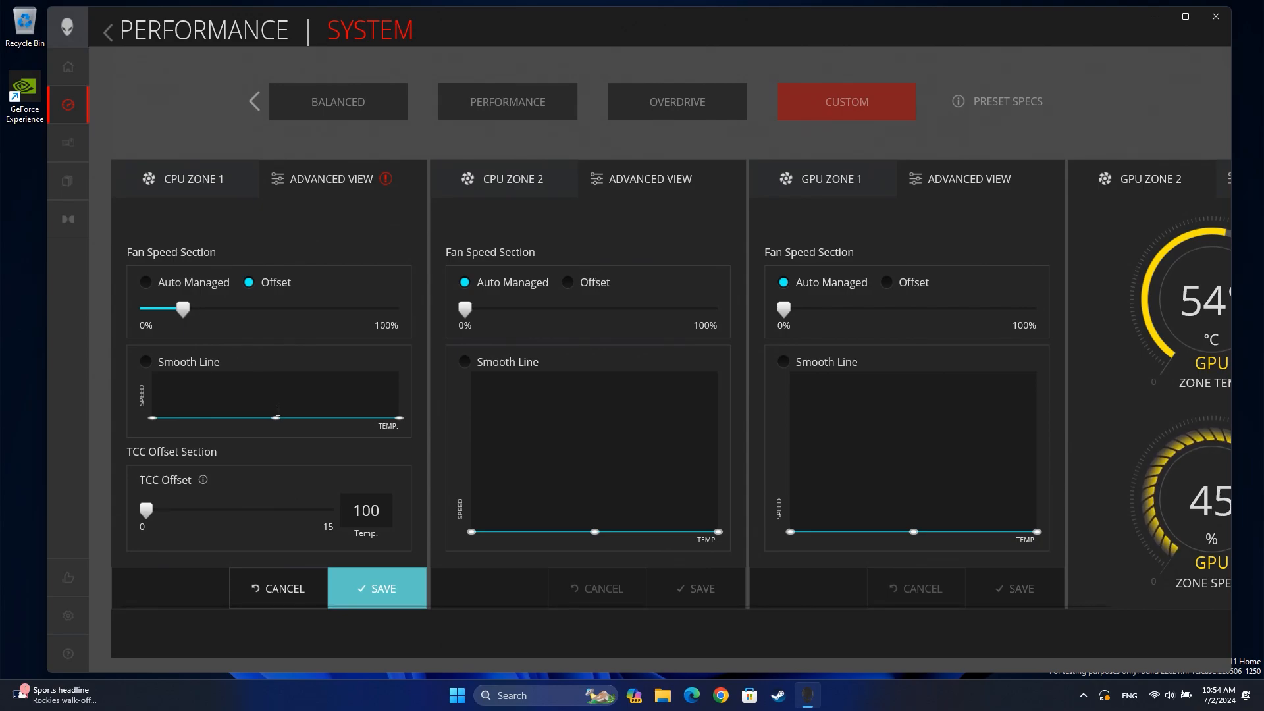
{"action": "left_click", "coordinate": [145, 361]}
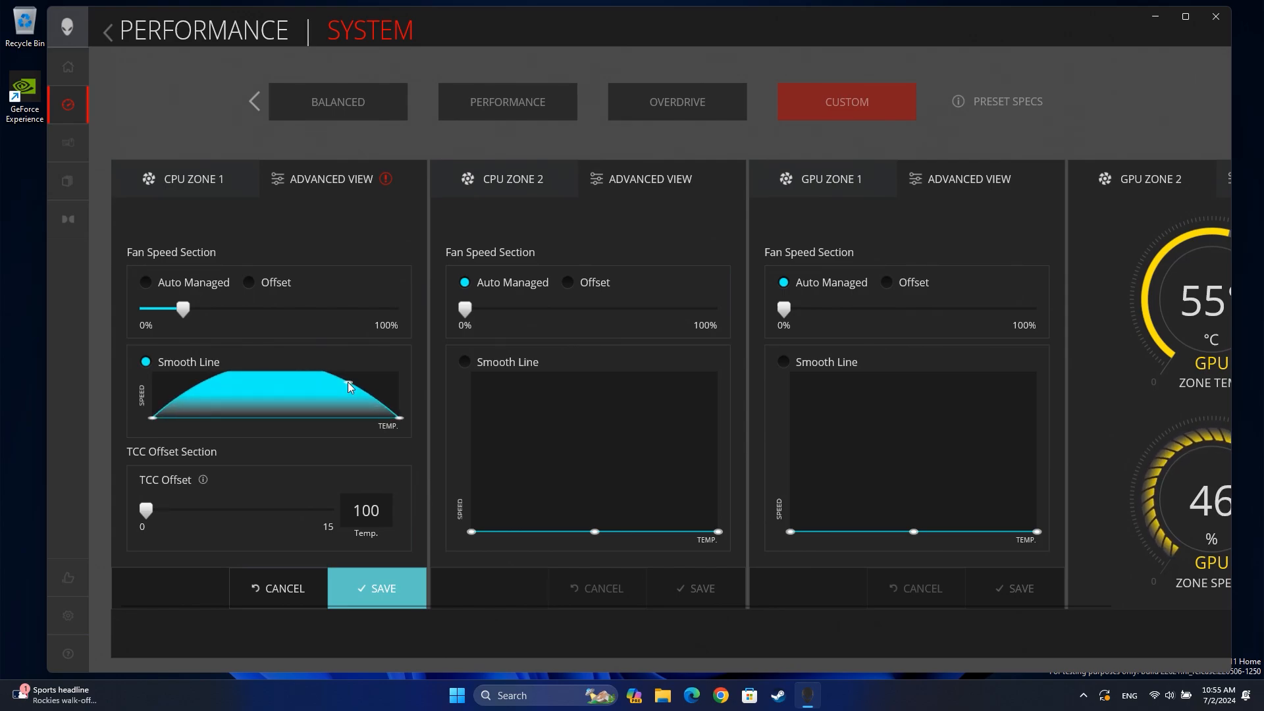
{"action": "left_click_drag", "start_coordinate": [348, 387], "coordinate": [349, 407]}
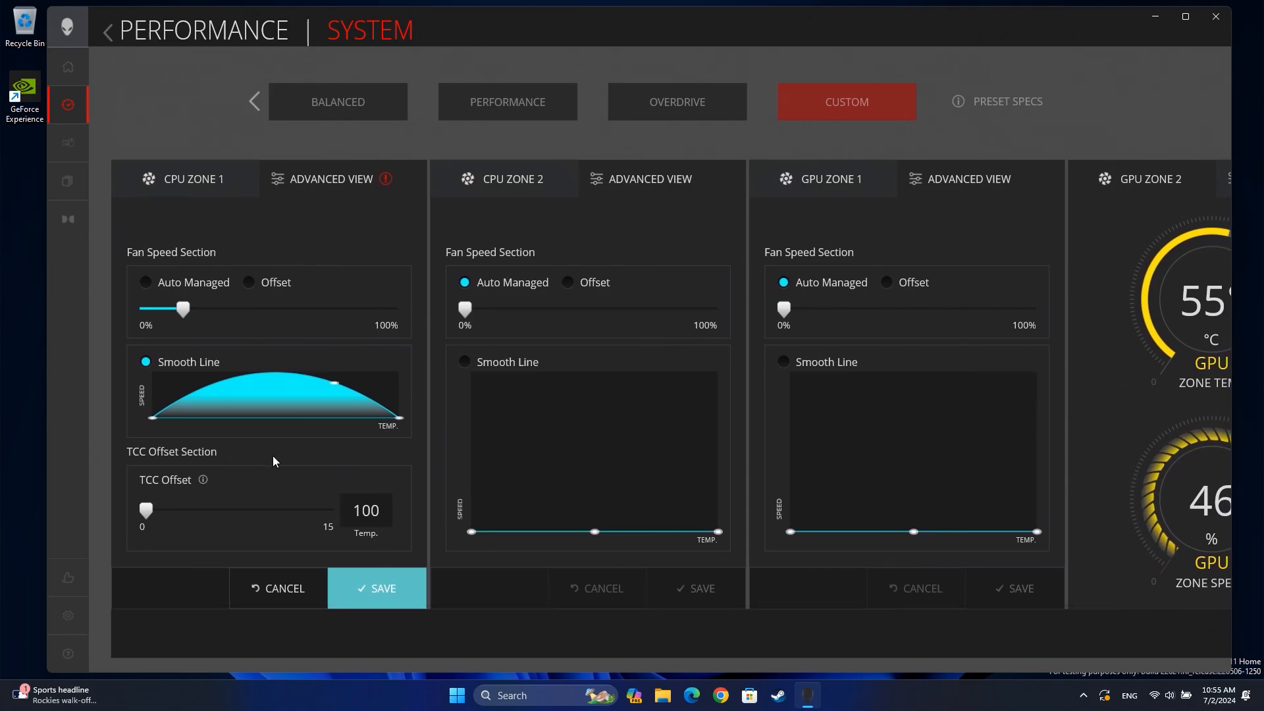
{"action": "mouse_move", "coordinate": [177, 492]}
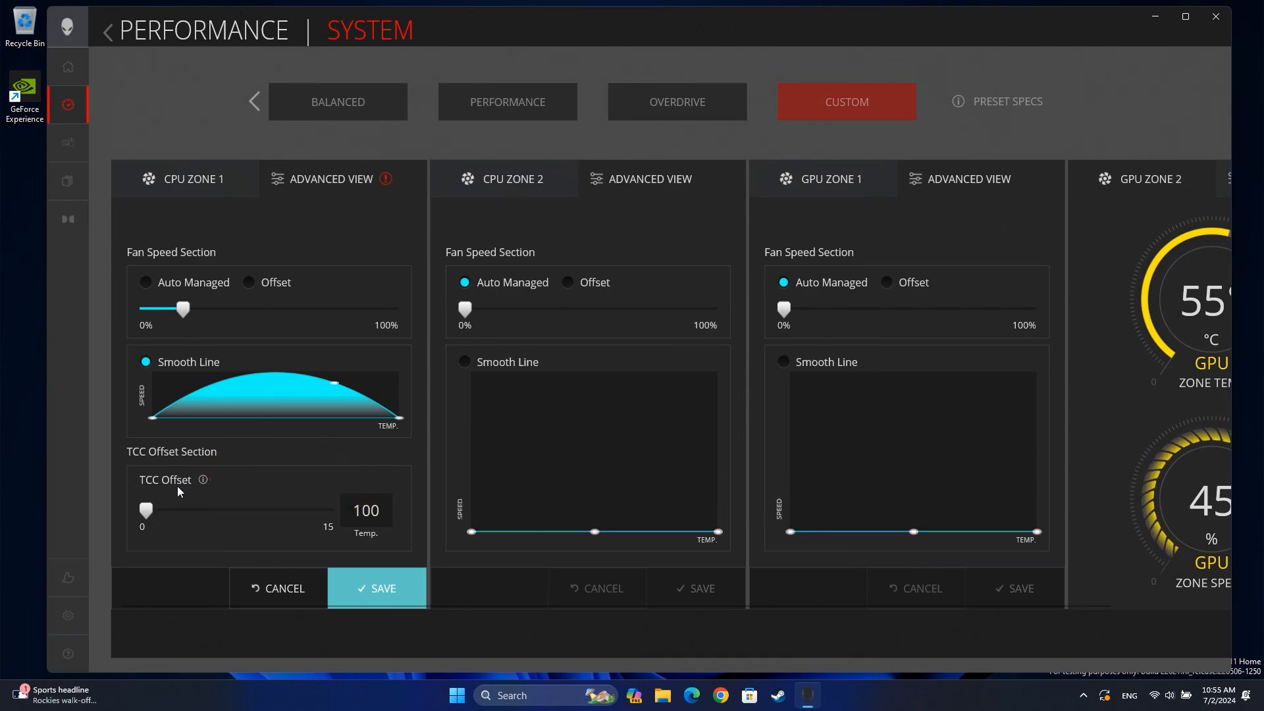
{"action": "mouse_move", "coordinate": [204, 480]}
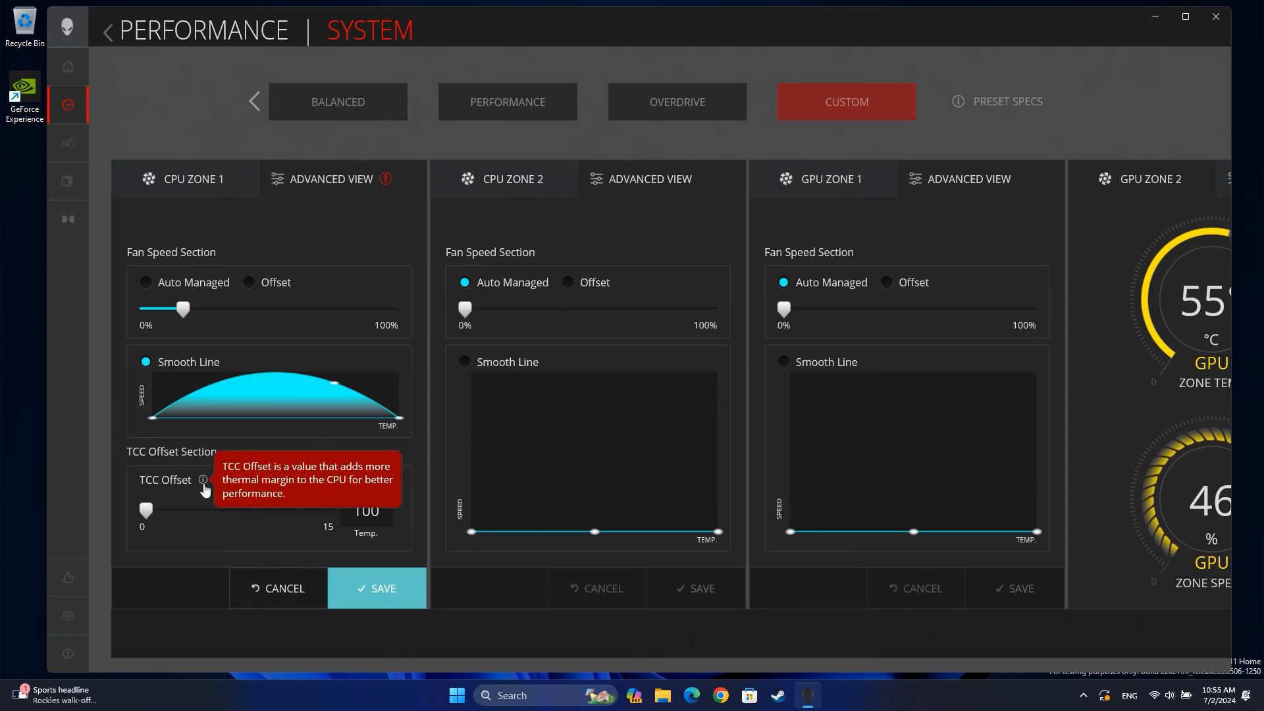
- Save CPU Zone 1 with a TCC offset giving Temp 95, then enable Smooth Line for GPU Zone 1
{"action": "left_click_drag", "start_coordinate": [145, 509], "coordinate": [167, 510]}
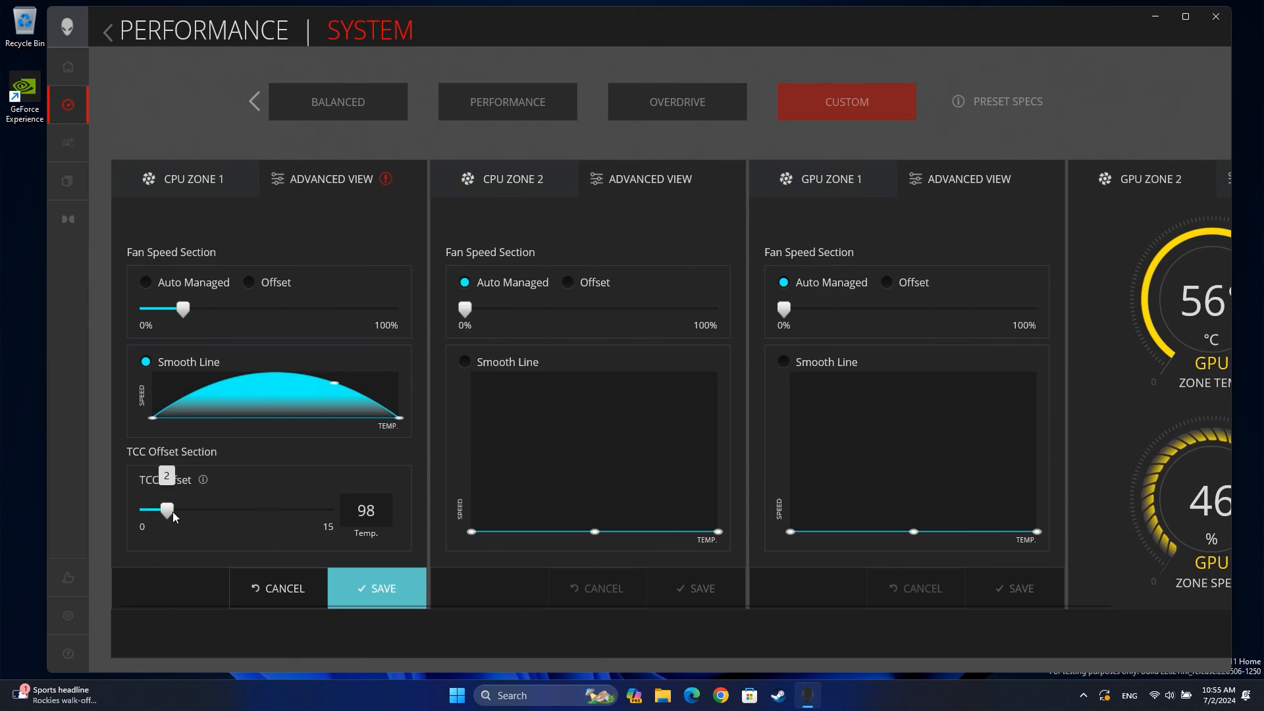
{"action": "left_click_drag", "start_coordinate": [167, 510], "coordinate": [195, 510]}
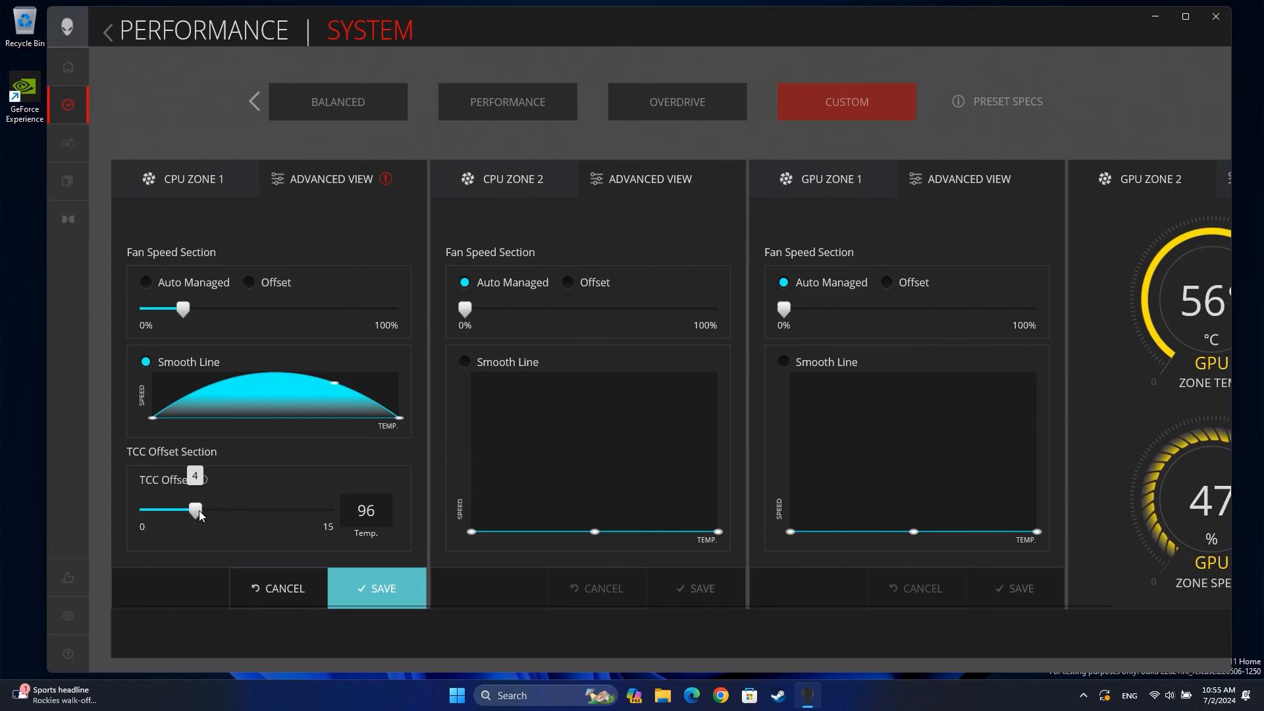
{"action": "left_click_drag", "start_coordinate": [193, 509], "coordinate": [203, 510]}
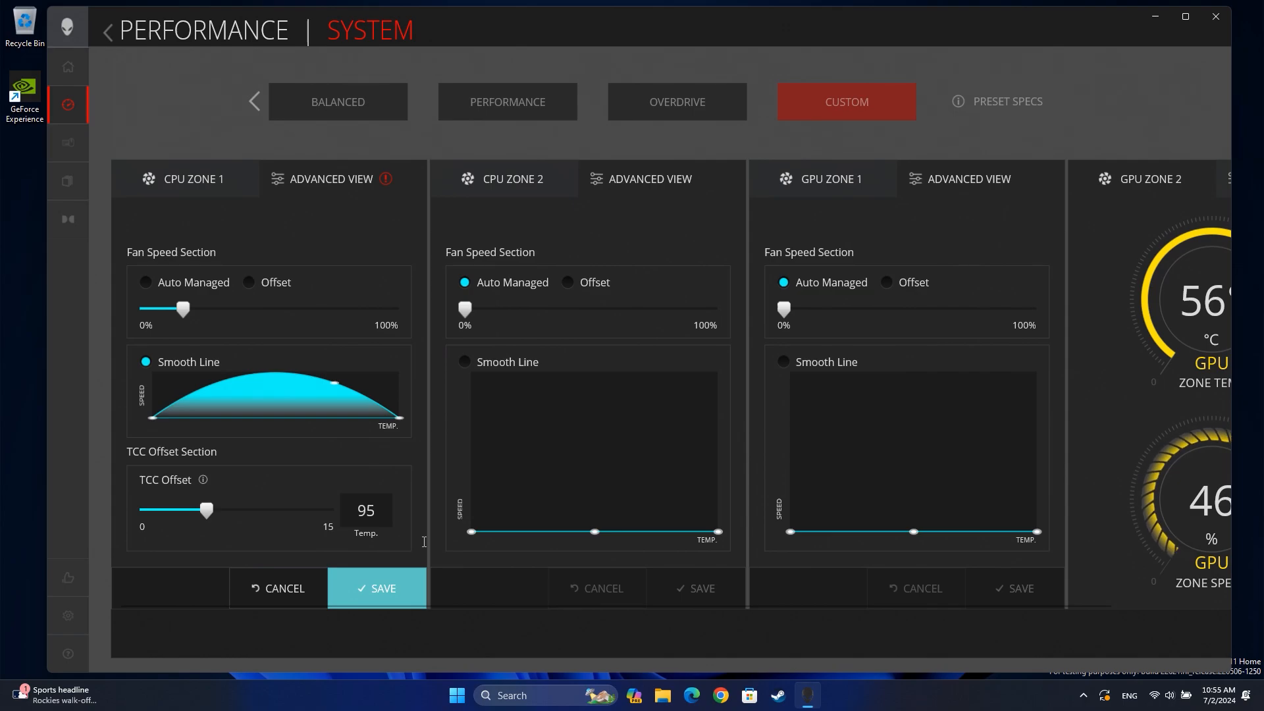
{"action": "left_click", "coordinate": [377, 588]}
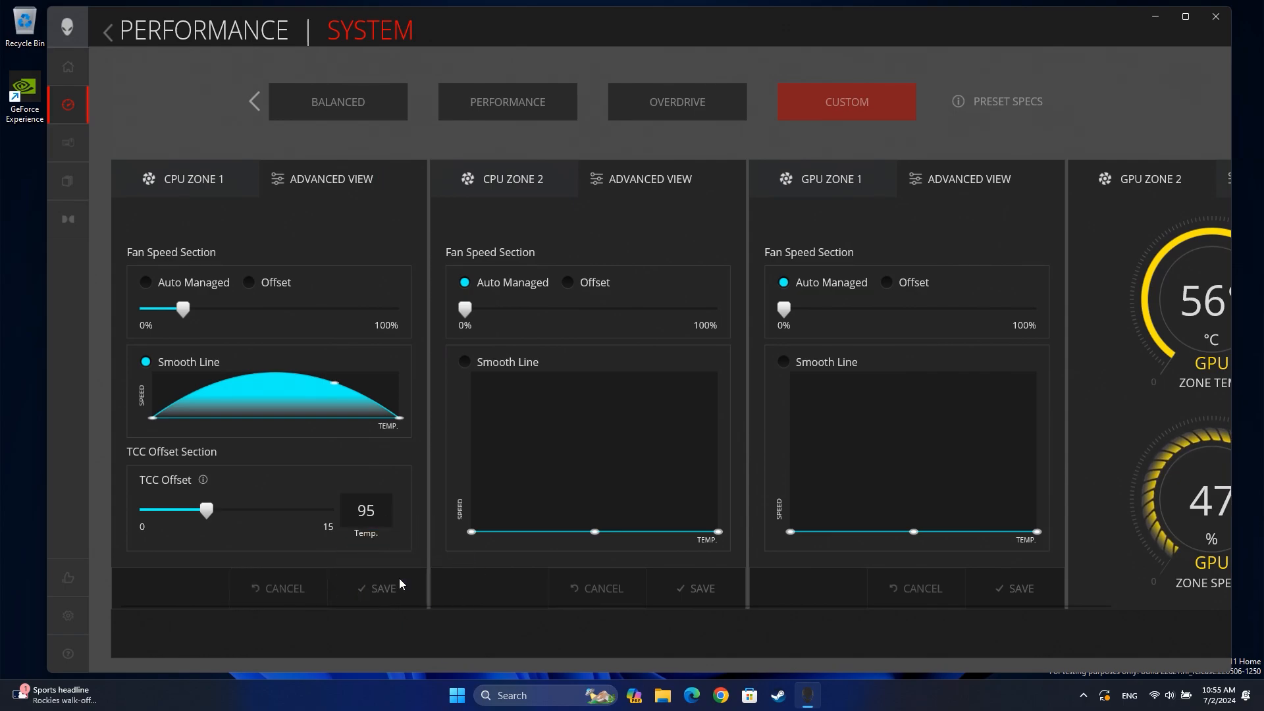
{"action": "mouse_move", "coordinate": [248, 254]}
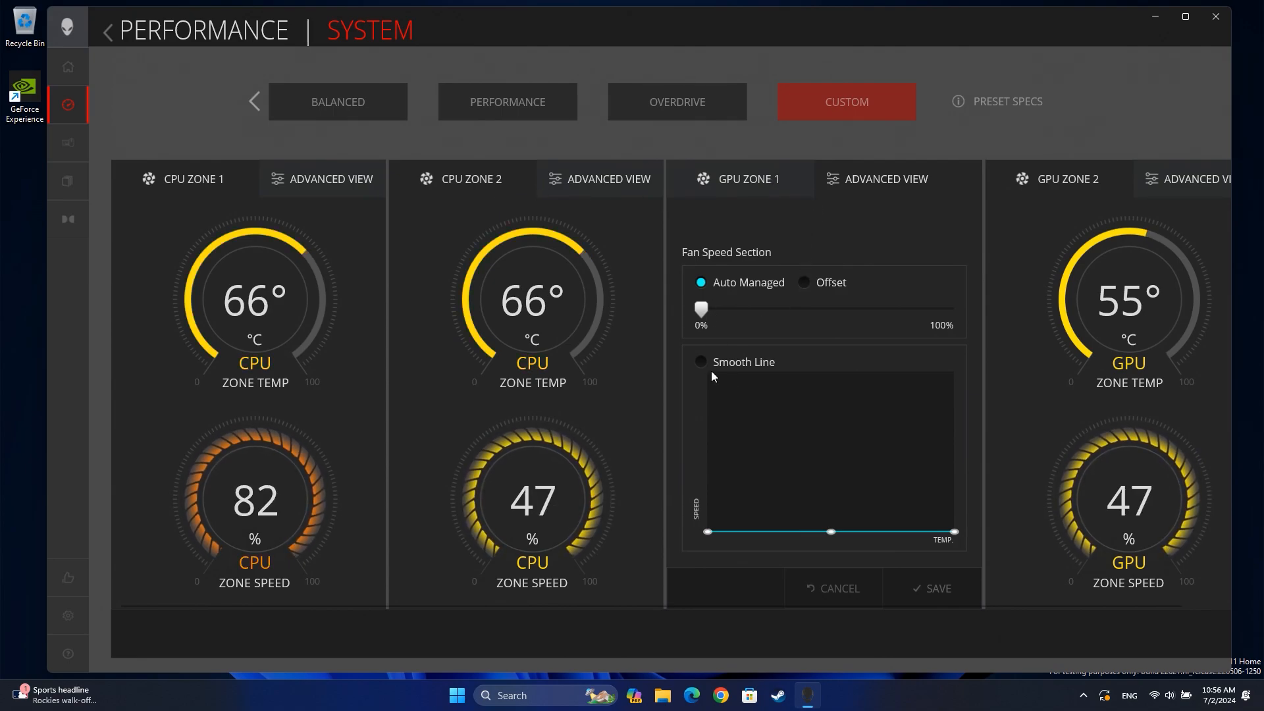
{"action": "left_click", "coordinate": [700, 361]}
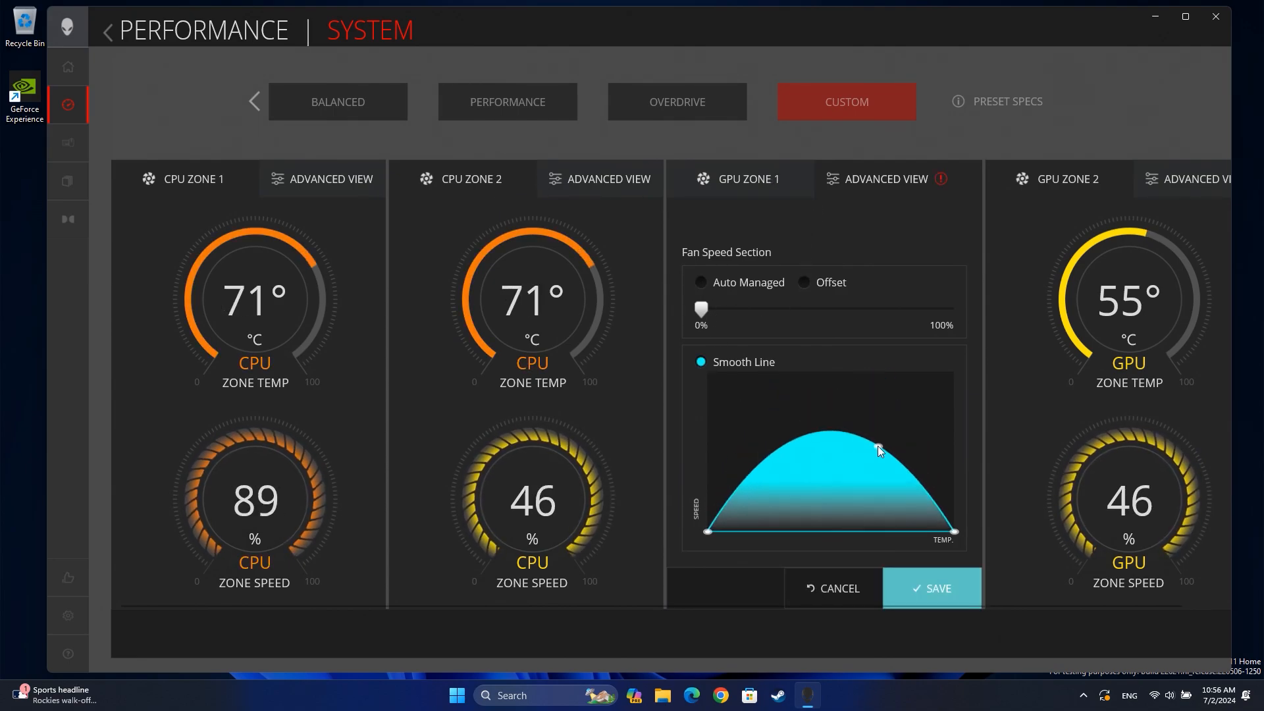